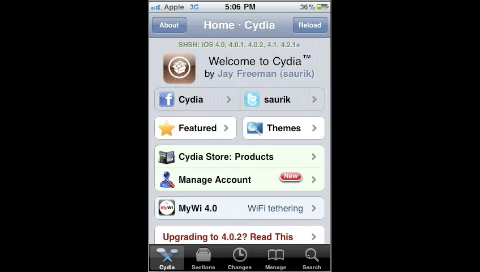
Step: Search Cydia's package catalogue for 'makeitmine'
{"action": "left_click", "coordinate": [438, 262]}
{"action": "type", "text": "m"}
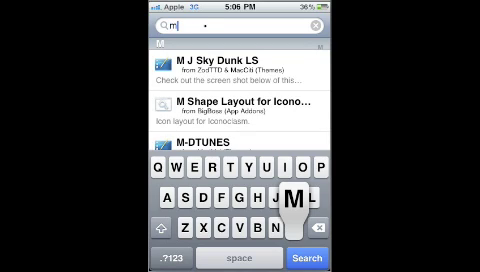
{"action": "type", "text": "akeitmine"}
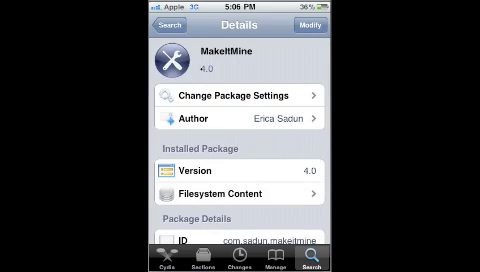
Step: Scroll through the MakeItMine 4.0 package details showing it is installed
{"action": "scroll", "scroll_direction": "down", "scroll_amount": 3}
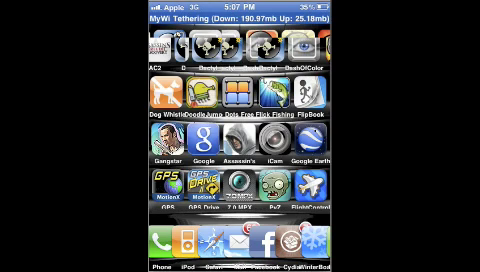
Step: Swipe through the Springboard home screen pages after leaving Cydia
{"action": "scroll", "scroll_direction": "left", "scroll_amount": 3}
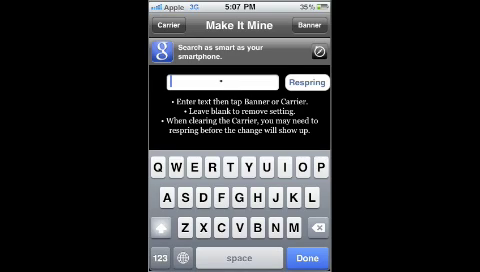
Step: Enter 'Paul' as the custom status bar banner text
{"action": "type", "text": "Paul"}
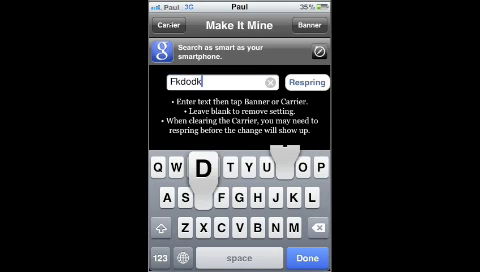
Step: Enter throwaway test characters in the banner field before clearing it to restore the clock
{"action": "type", "text": "odkdoskshekdjoekci"}
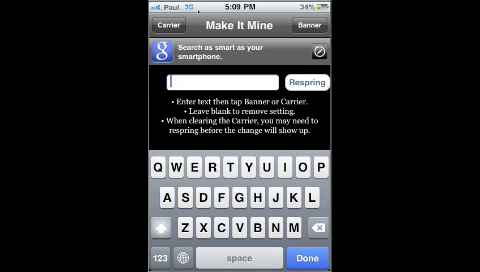
Step: Enter 'Paul' again and apply it as the status bar text
{"action": "type", "text": "Paul"}
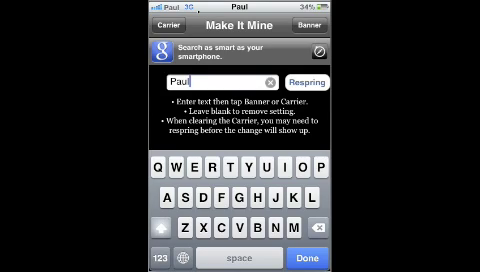
{"action": "left_click", "coordinate": [276, 80]}
{"action": "type", "text": "A"}
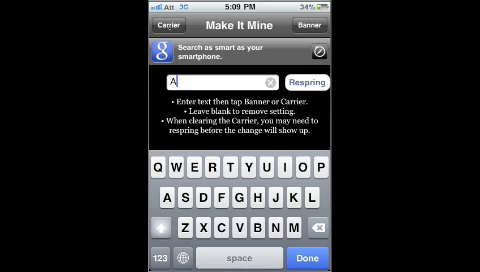
Step: Enter 'AT&T' as the carrier name to restore it
{"action": "type", "text": "TT"}
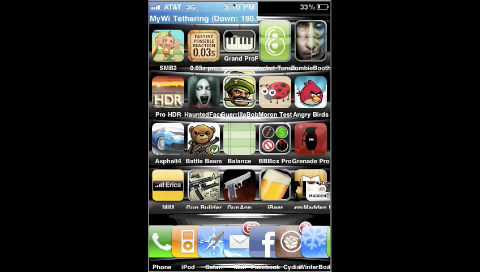
Step: Swipe through the home screen pages with AT&T and the clock restored in the status bar
{"action": "scroll", "scroll_direction": "left", "scroll_amount": 3}
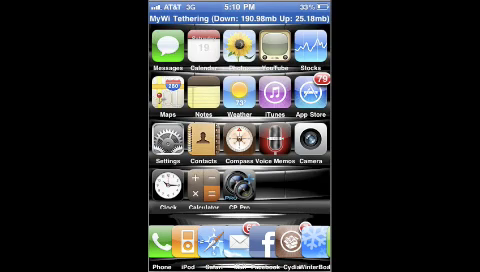